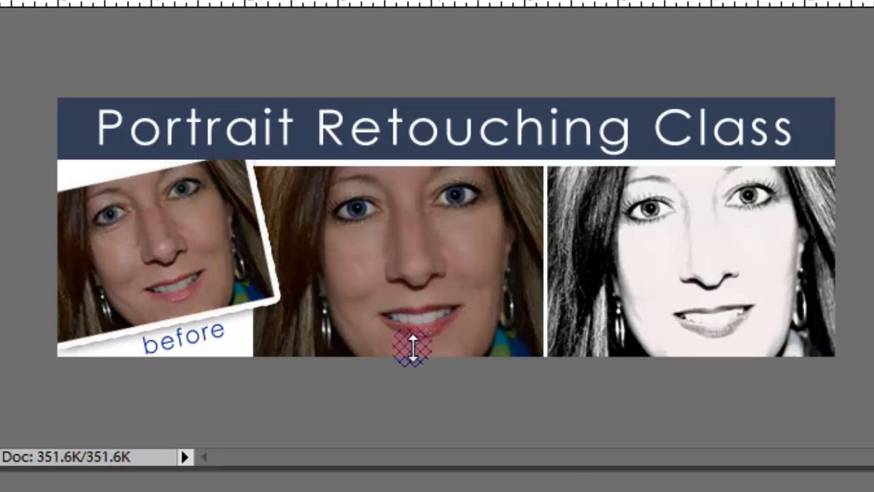
mouse_move(410, 239)
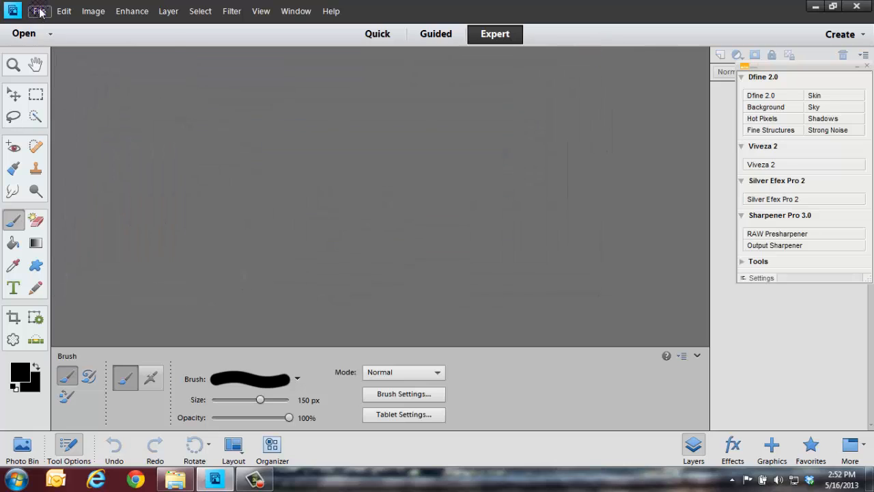
Open closeup.JPG from the portrait-retouching folder
left_click(39, 11)
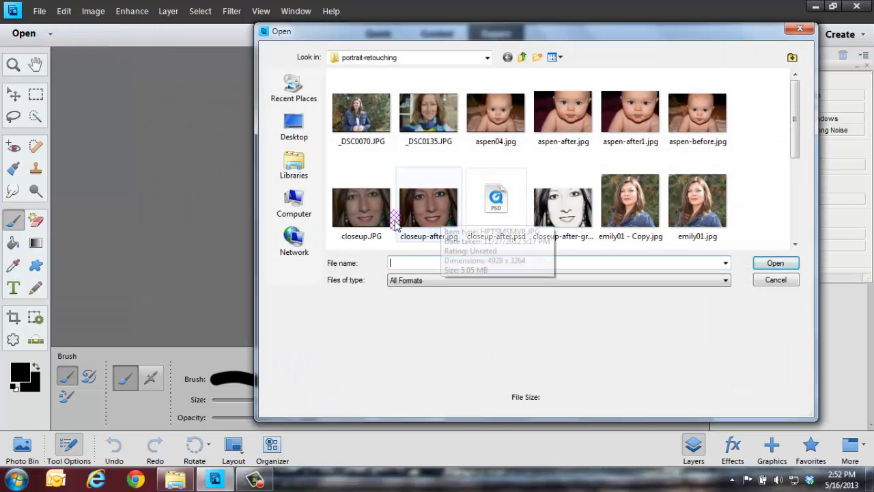
left_click(776, 279)
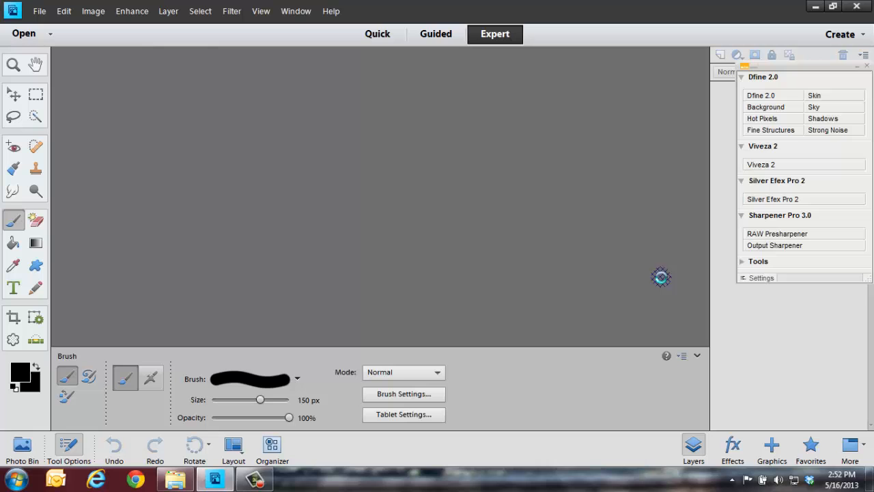
mouse_move(395, 267)
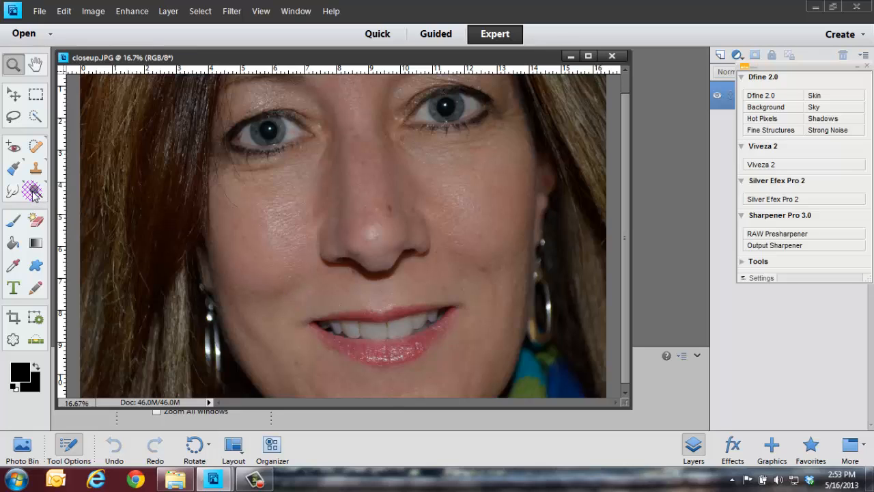
mouse_move(34, 191)
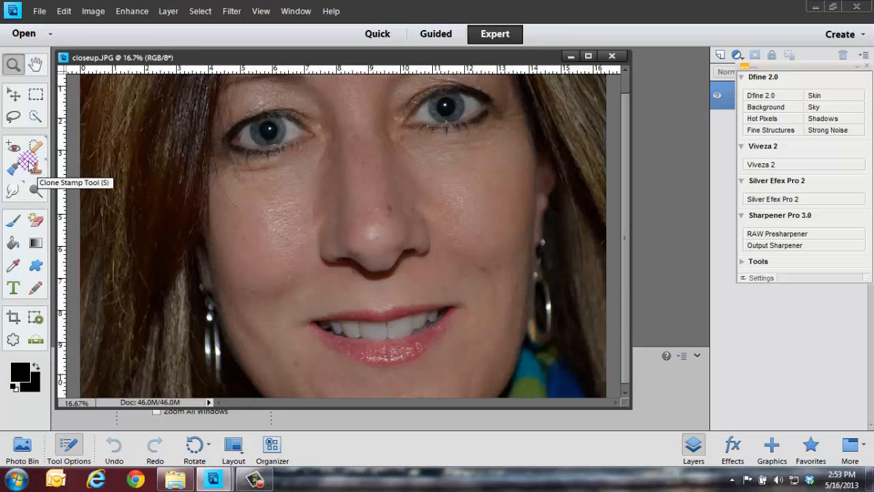
mouse_move(36, 145)
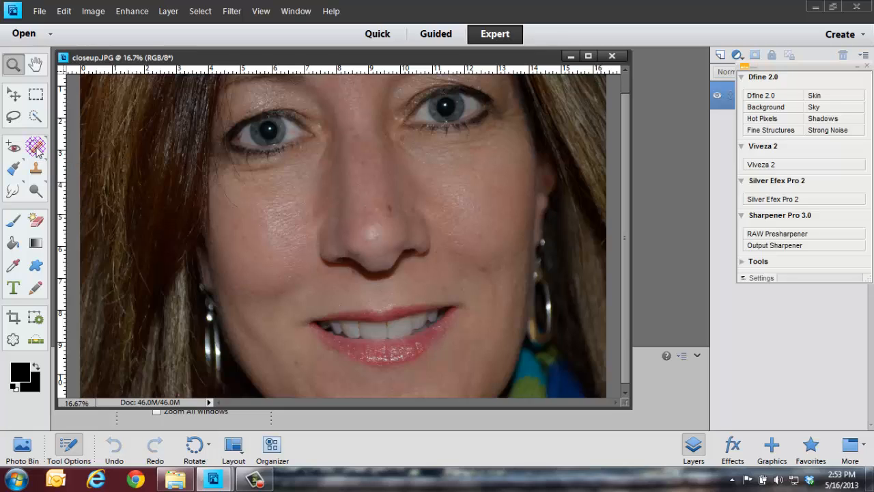
Zoom in on the eye and heal the wrinkles beneath it with the Spot Healing Brush
left_click(36, 146)
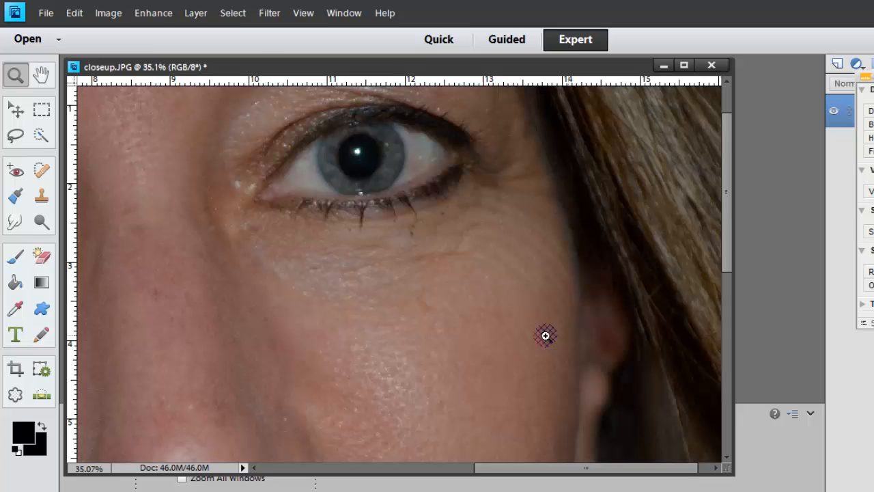
mouse_move(509, 234)
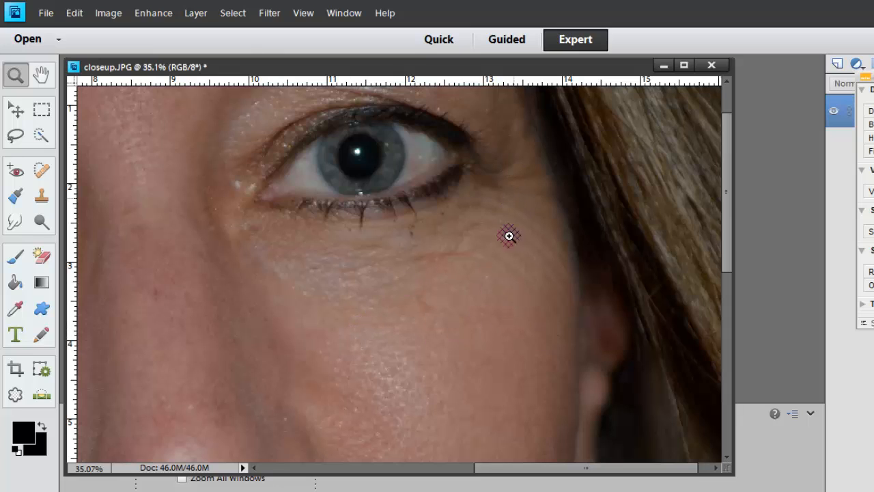
mouse_move(161, 262)
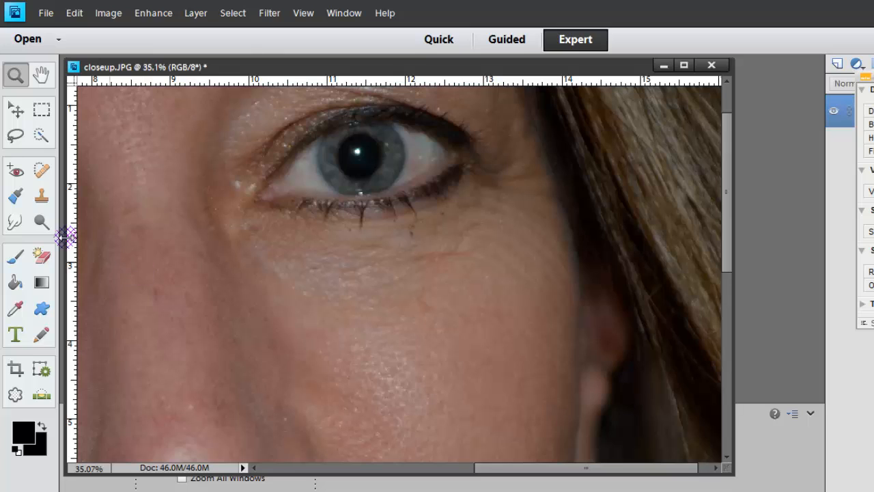
mouse_move(39, 169)
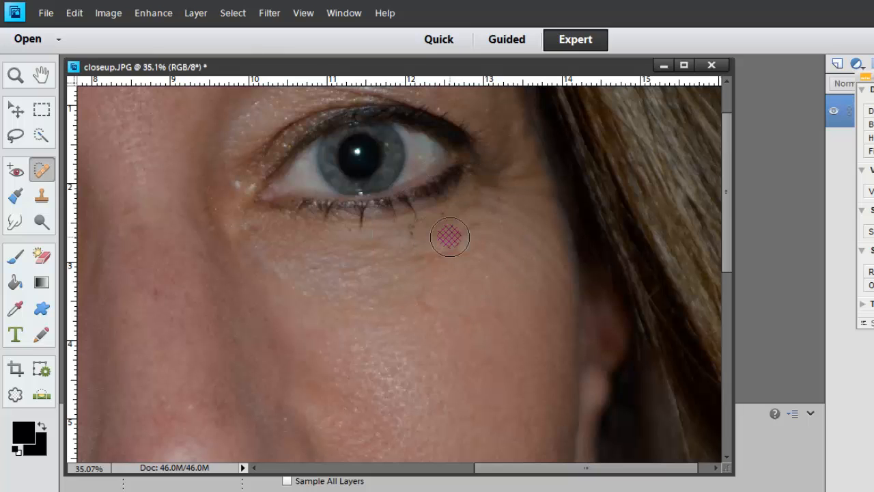
left_click_drag(450, 237, 448, 388)
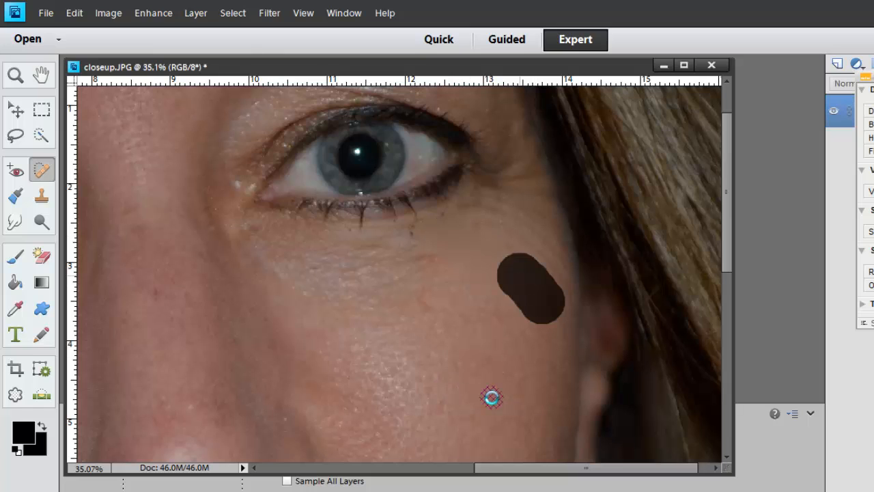
left_click(489, 363)
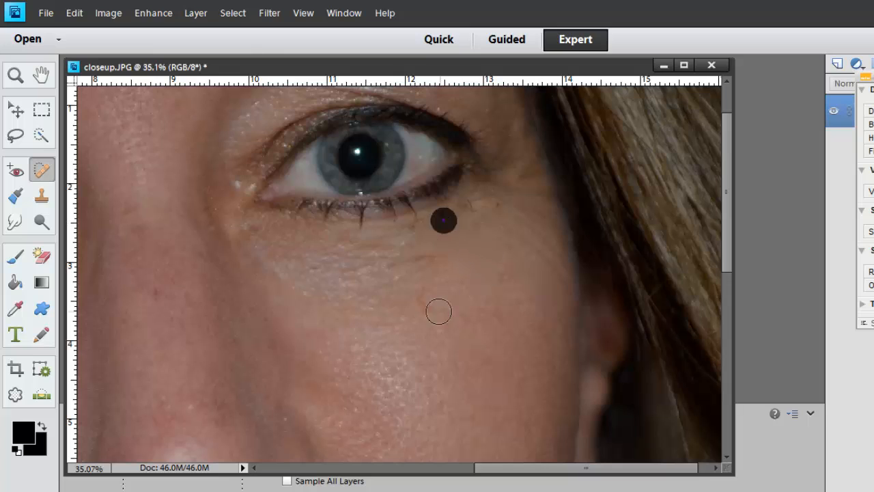
left_click(442, 221)
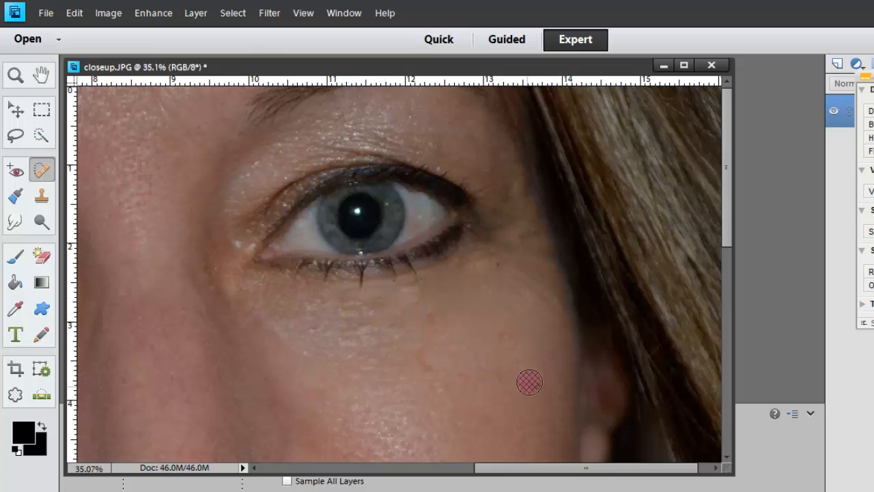
mouse_move(399, 197)
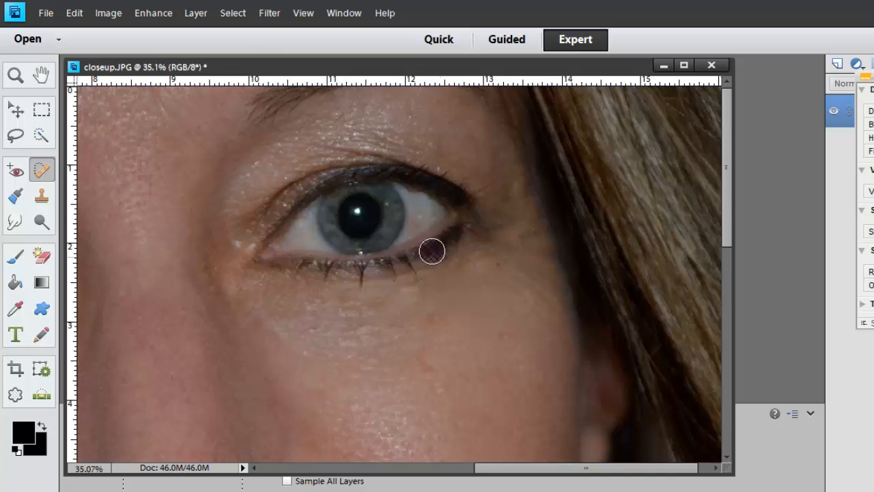
mouse_move(107, 402)
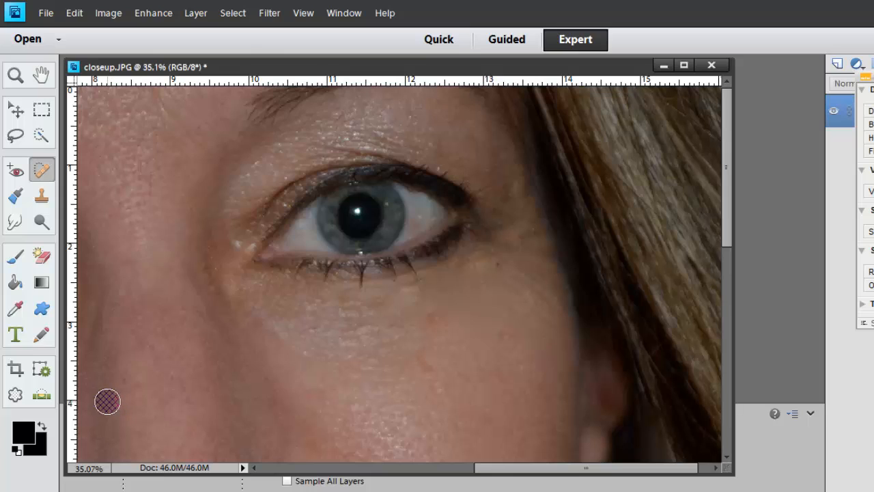
mouse_move(114, 412)
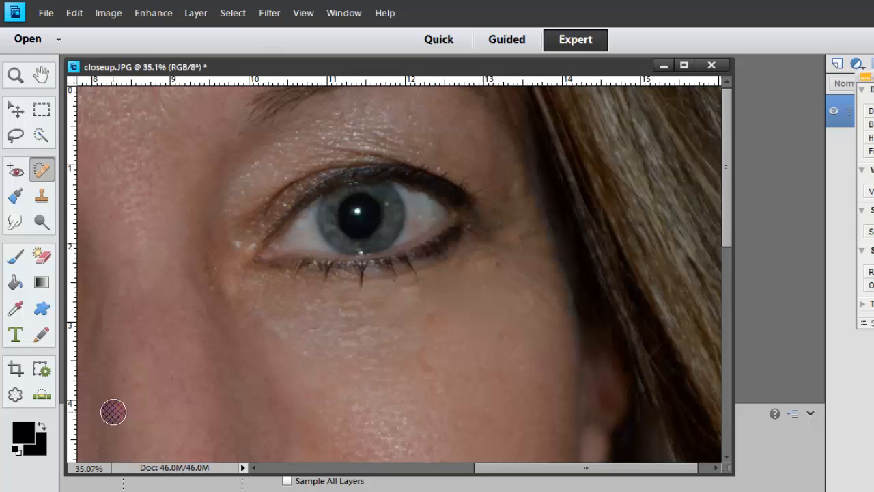
mouse_move(41, 305)
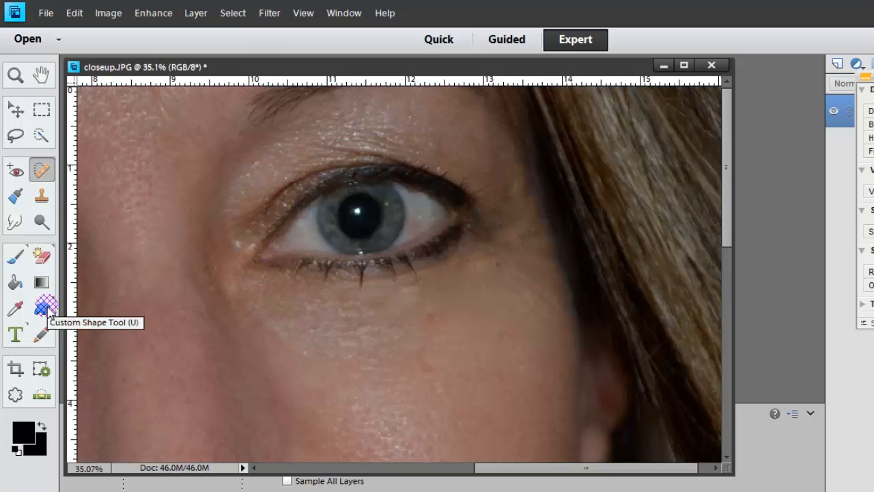
mouse_move(42, 237)
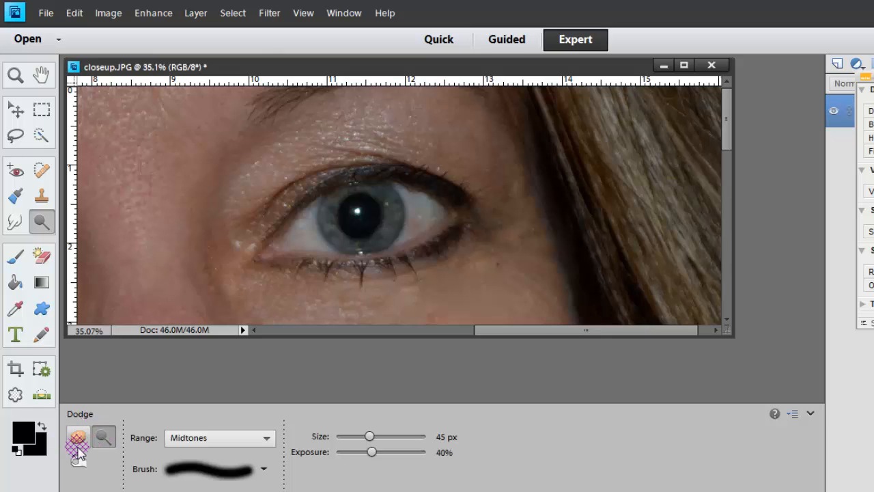
mouse_move(77, 437)
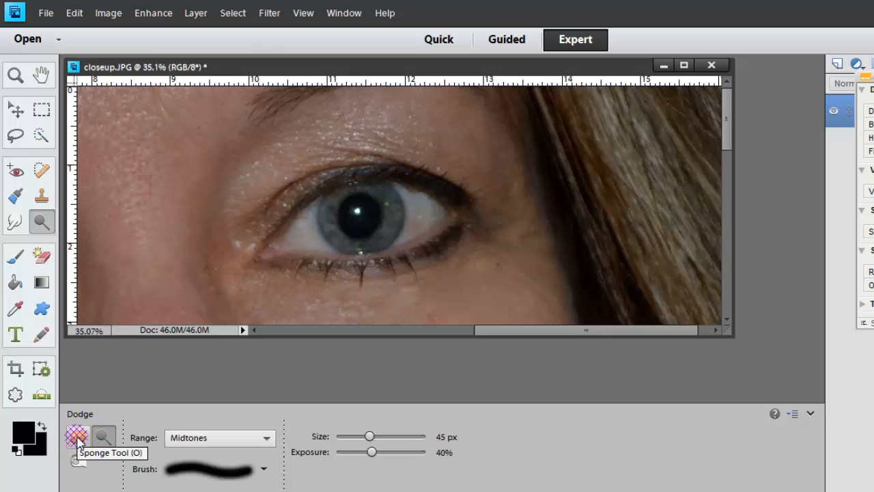
mouse_move(243, 356)
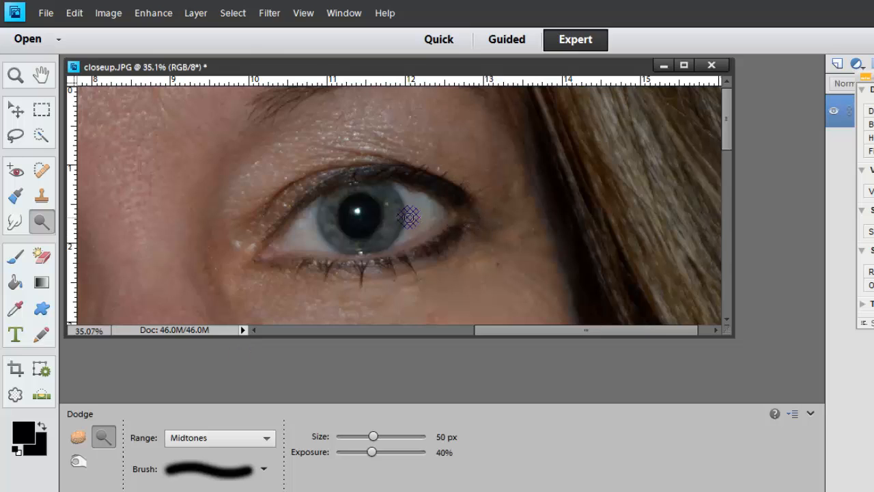
Dodge over the whites of the eye, left and right of the iris, to lighten them
left_click_drag(373, 435, 380, 436)
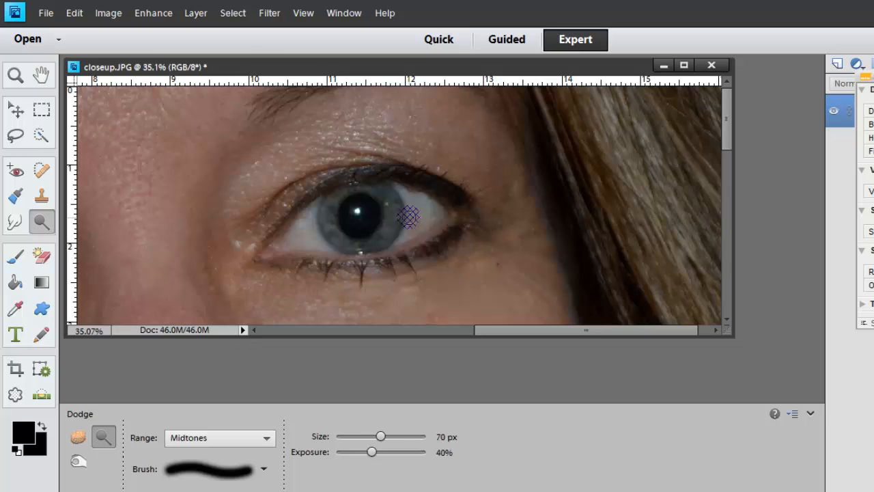
left_click_drag(380, 436, 394, 436)
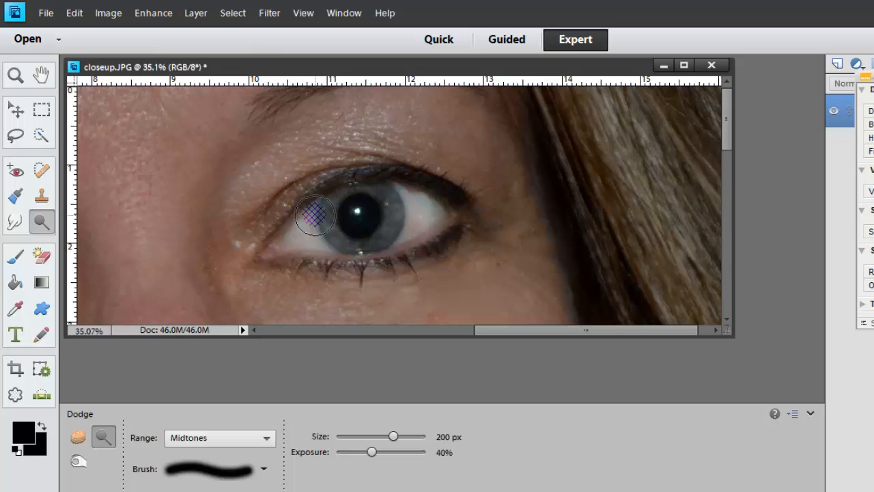
left_click_drag(393, 436, 384, 435)
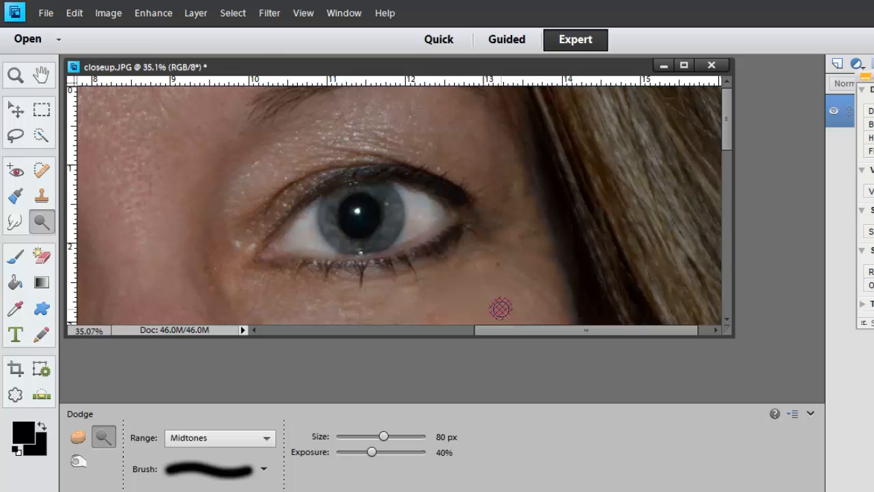
mouse_move(321, 186)
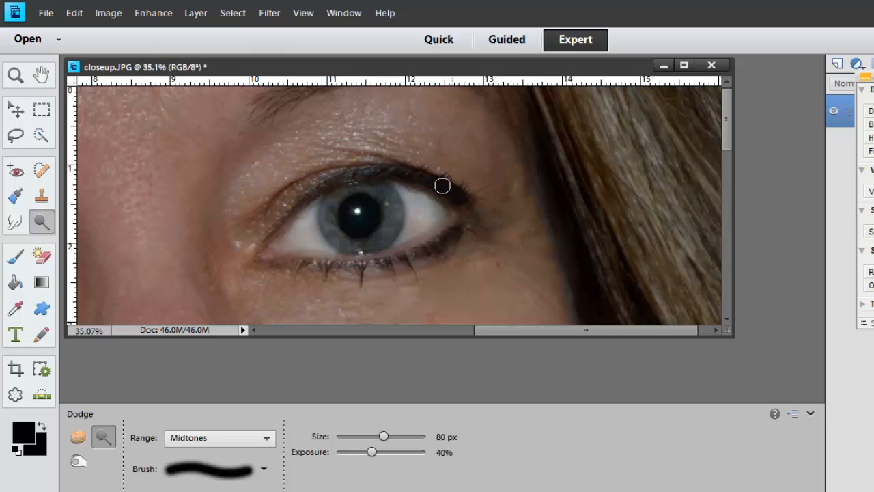
mouse_move(470, 213)
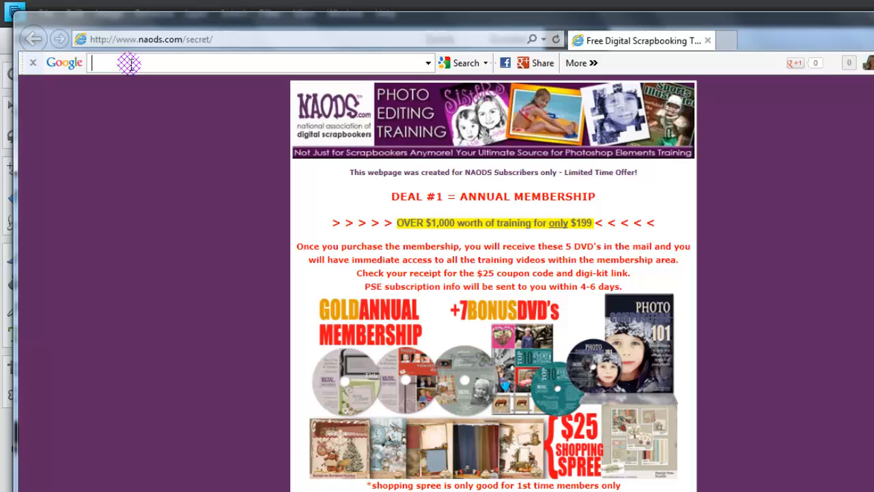
Search for free Photoshop eyelash brushes and open the Obsidian Dawn eyelash brushes page
type("eyelash bru")
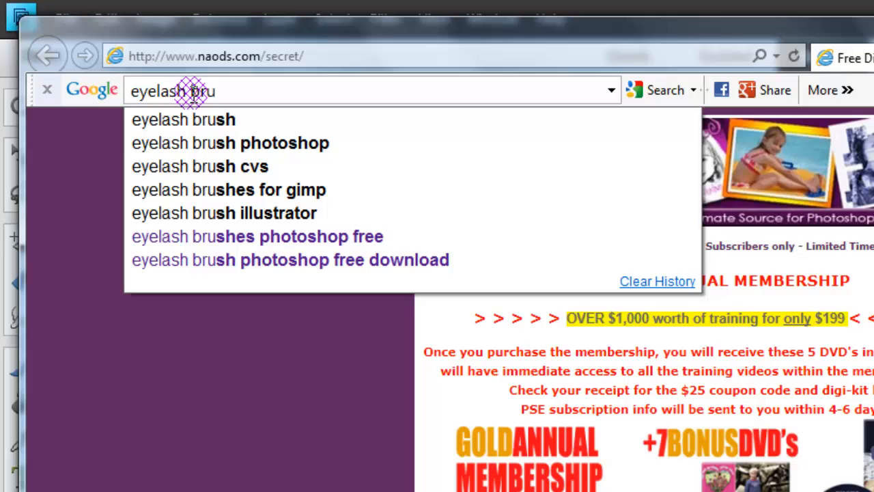
left_click(257, 235)
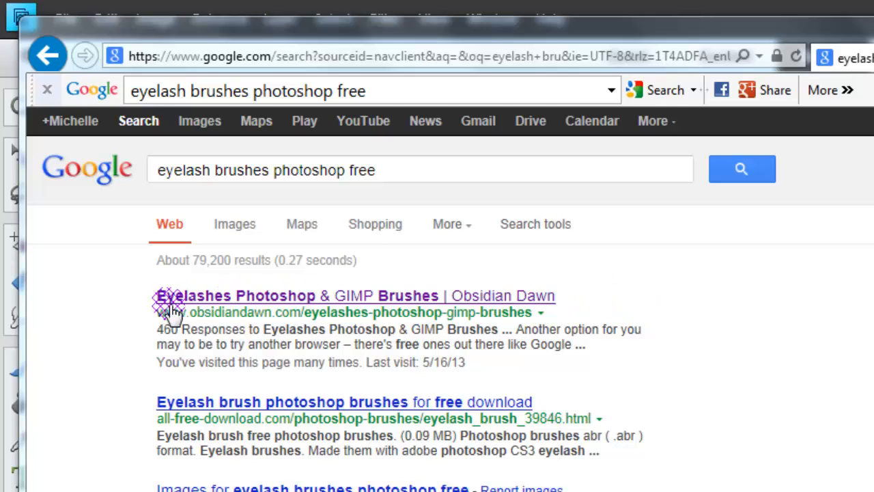
mouse_move(784, 376)
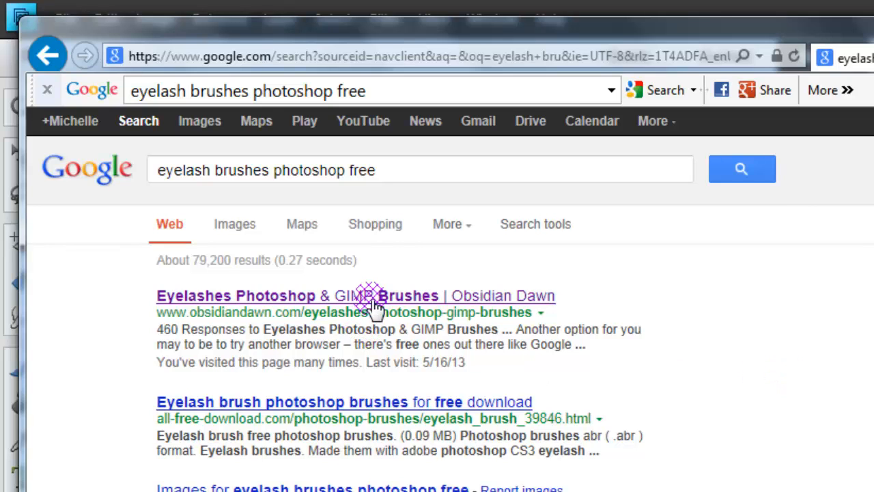
left_click(355, 295)
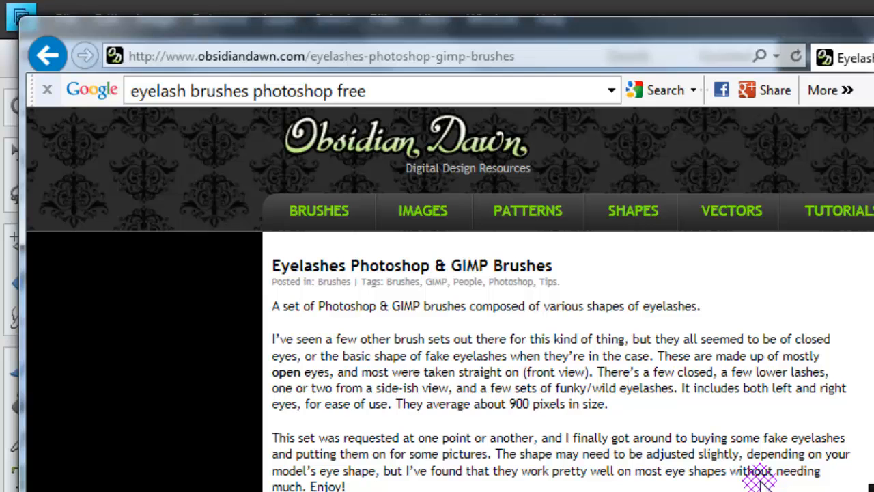
Download SS_eyelashes.zip from the page, saving a copy to the desktop
scroll("down", 3)
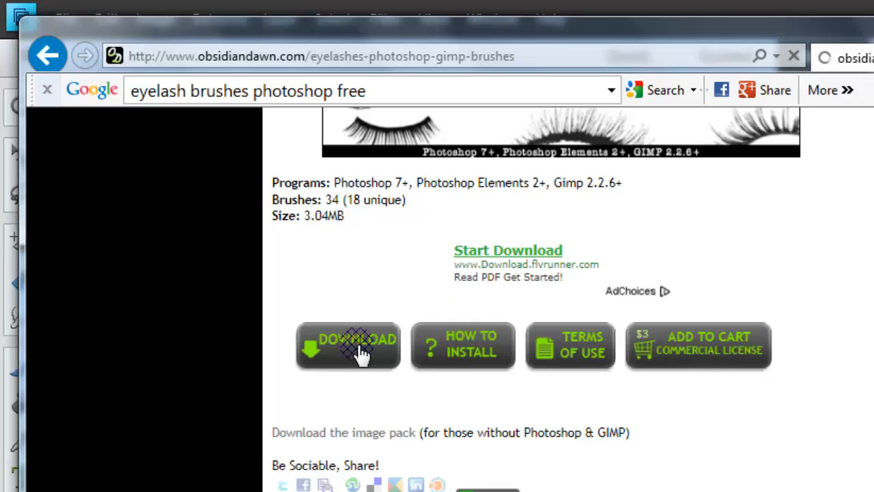
left_click(347, 344)
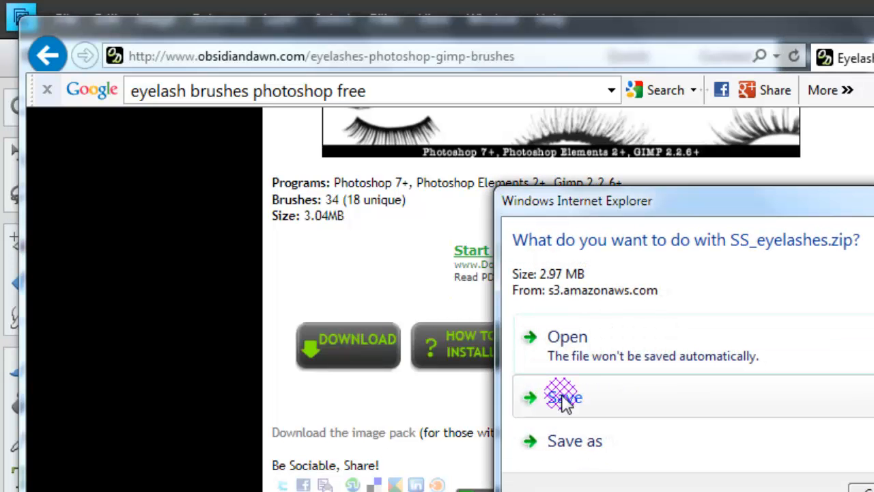
mouse_move(572, 421)
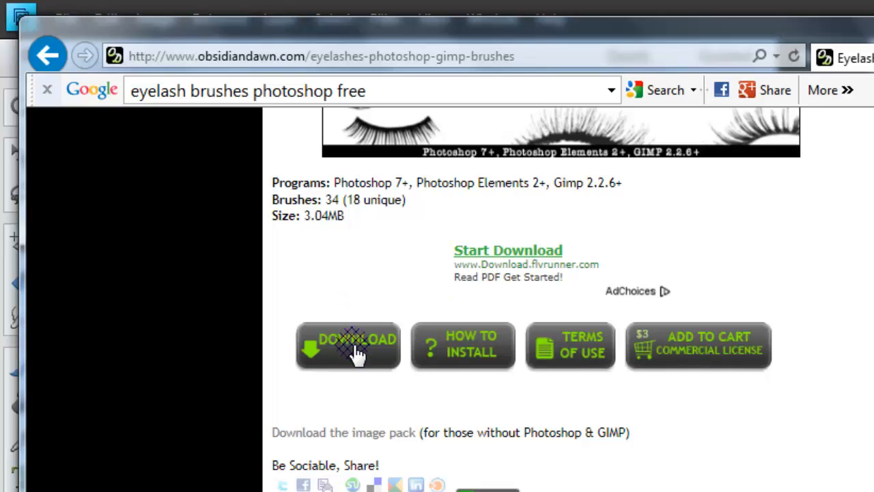
left_click(349, 344)
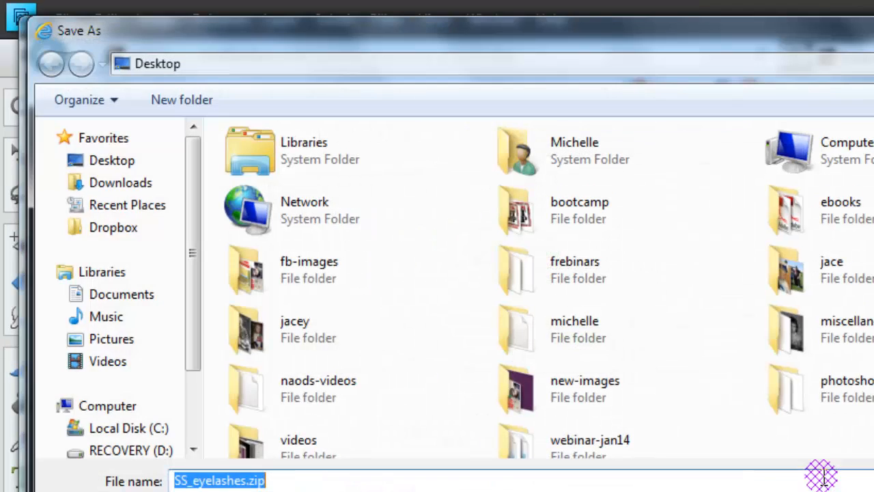
mouse_move(120, 183)
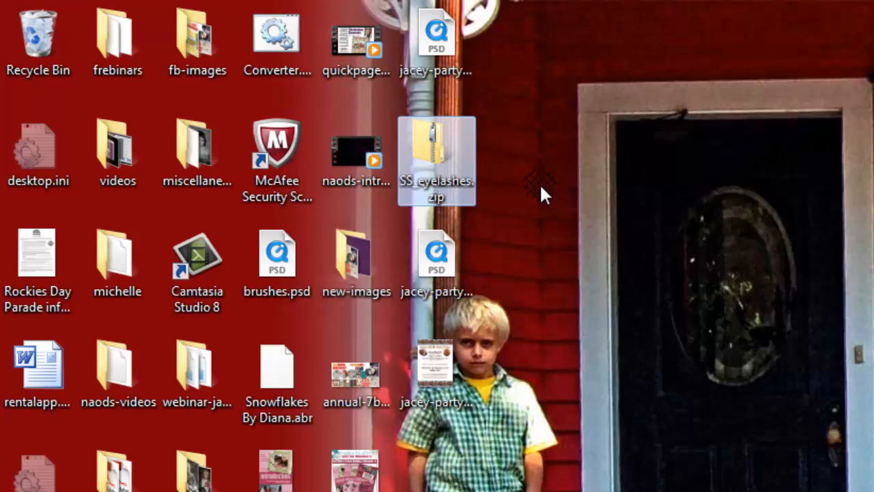
mouse_move(435, 144)
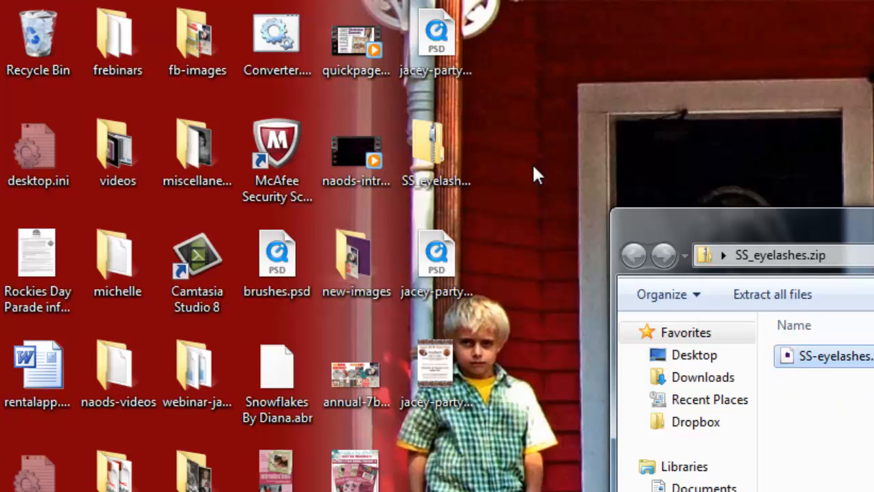
Open SS_eyelashes.zip on the desktop to reach the brush file inside
left_click(437, 151)
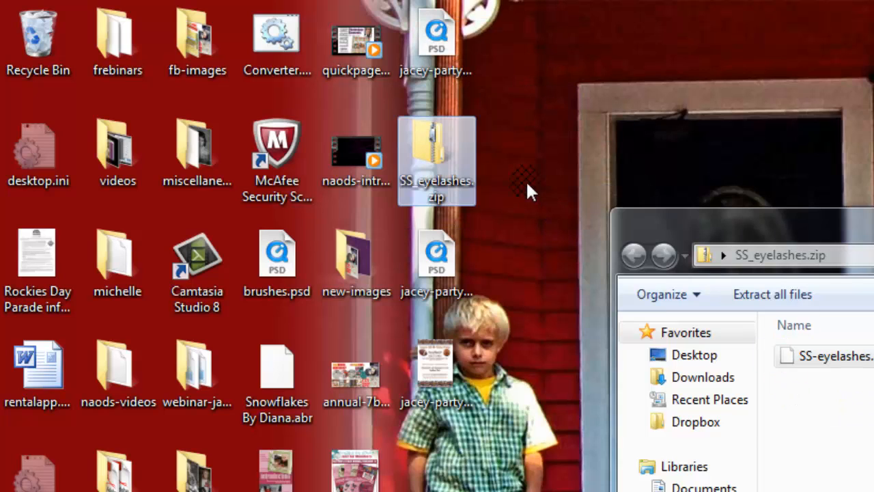
mouse_move(519, 271)
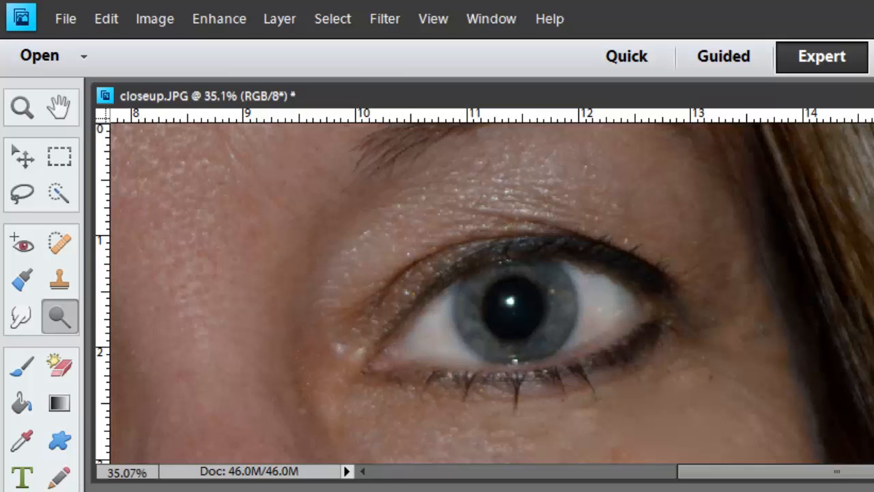
Load the SS-eyelashes.abr brush set from the desktop via Load Brushes
left_click(410, 426)
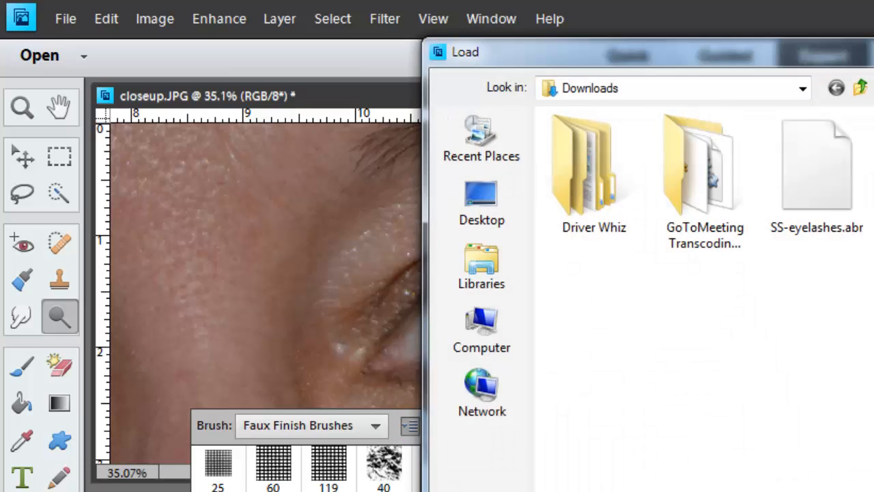
left_click(481, 202)
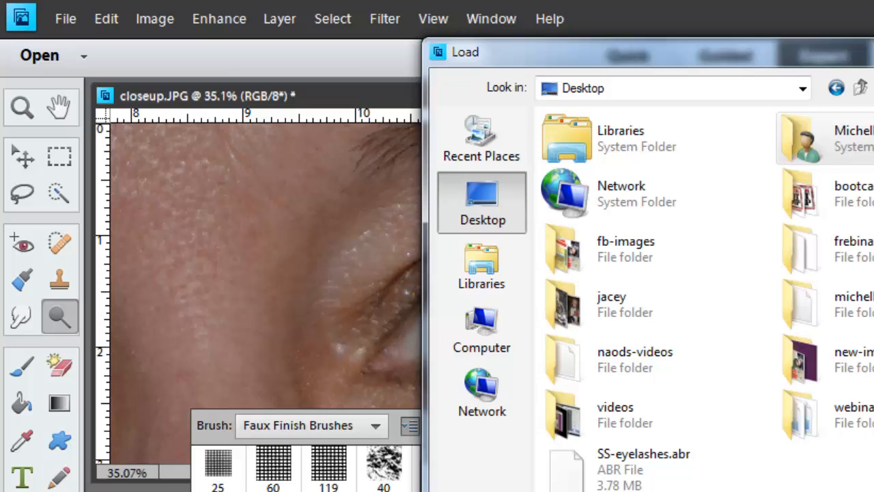
left_click(642, 462)
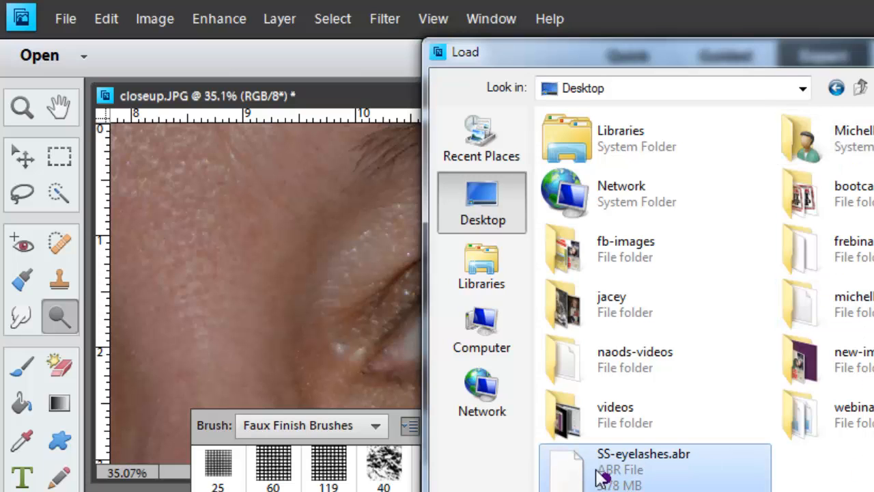
double_click(642, 462)
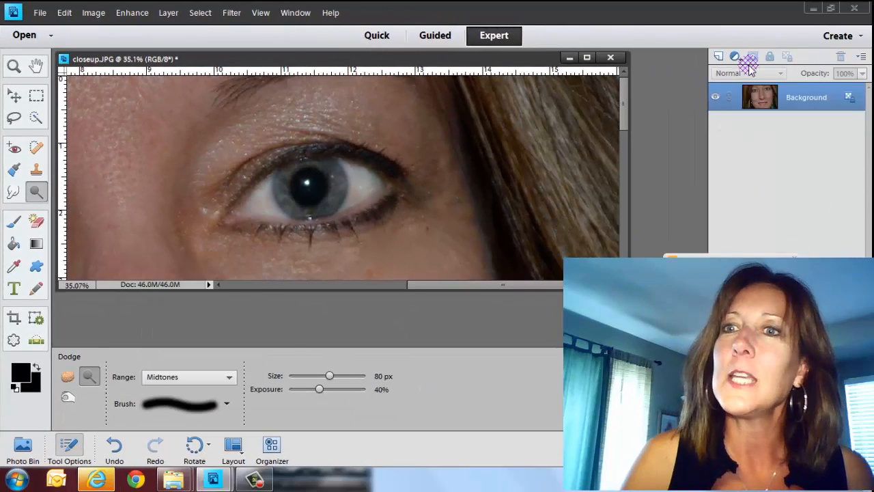
Add a new layer and pick an SS-eyelashes brush, then a fuller one, for the lashes
left_click(719, 56)
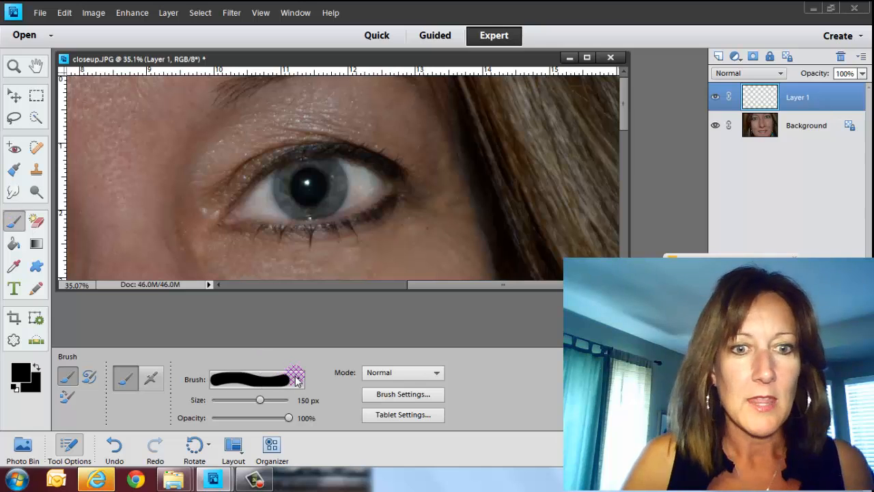
left_click(295, 380)
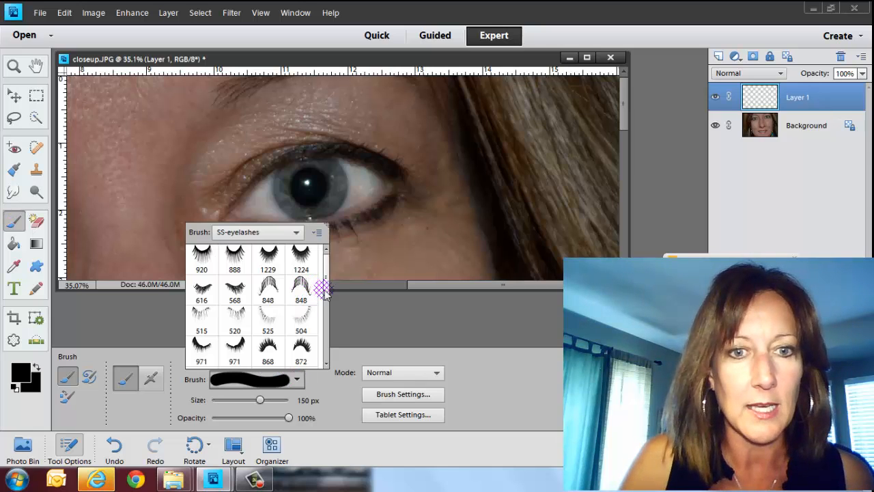
scroll("down", 3)
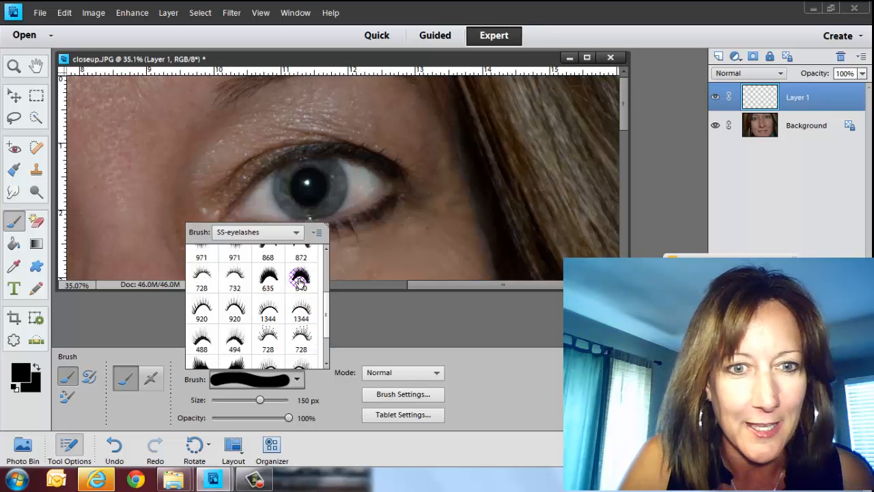
left_click(300, 276)
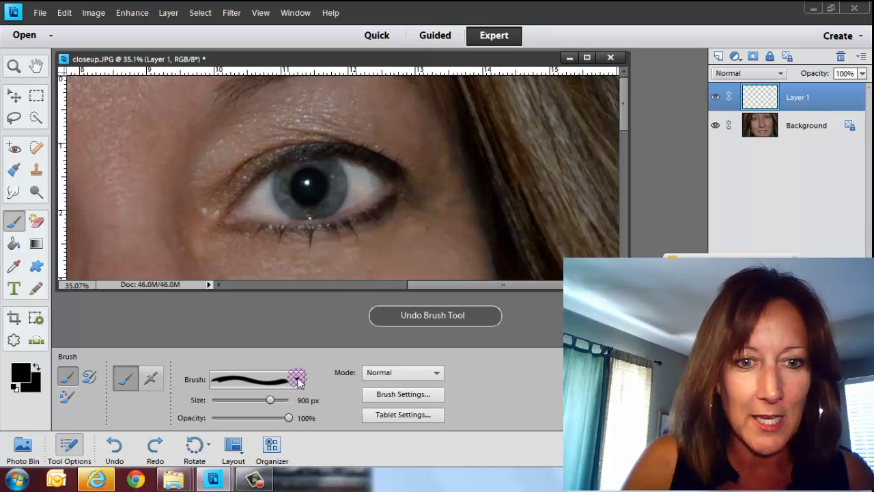
left_click(298, 379)
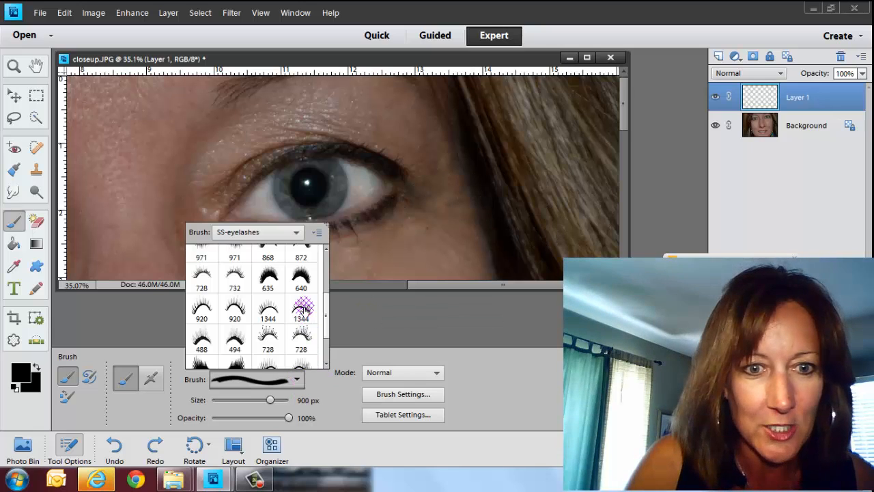
left_click(301, 307)
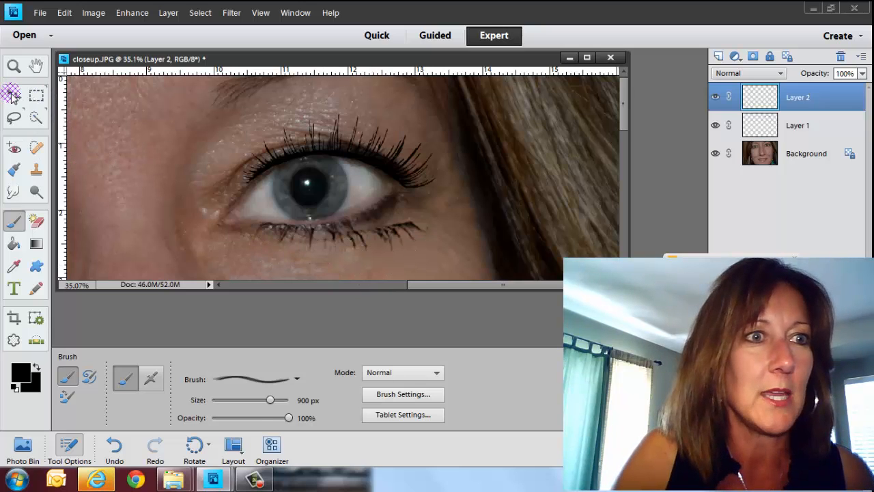
Rotate Layer 2's lashes about -13 degrees to follow the lid, commit, and return to Background
left_click(13, 95)
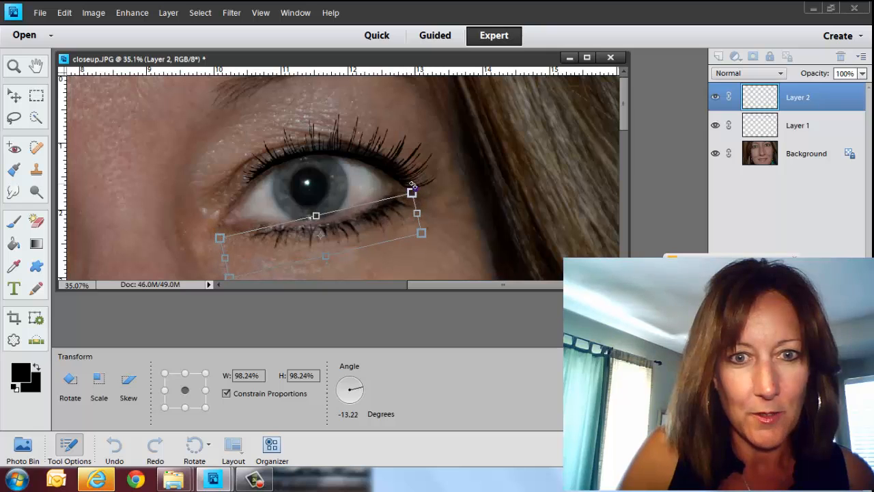
left_click_drag(413, 190, 416, 199)
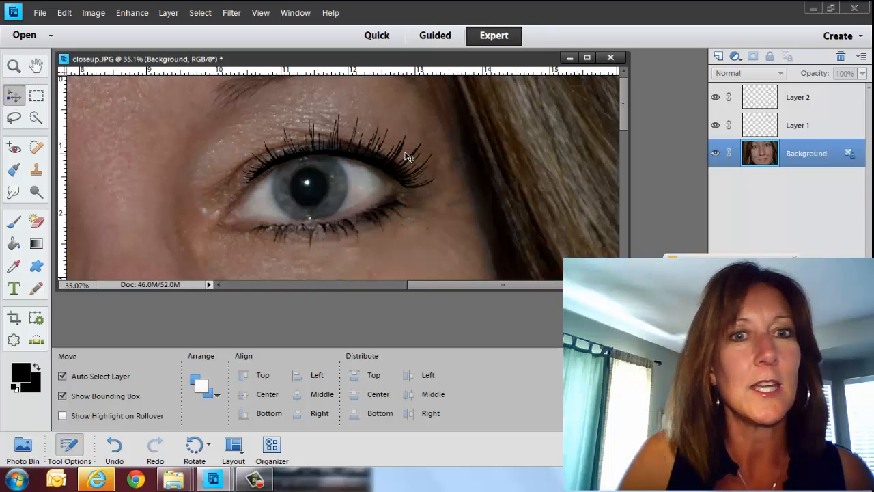
left_click(797, 126)
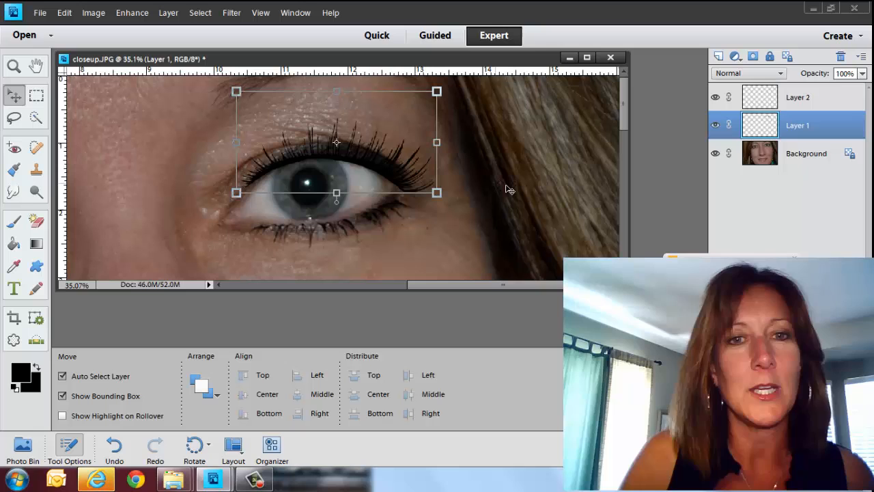
left_click(806, 153)
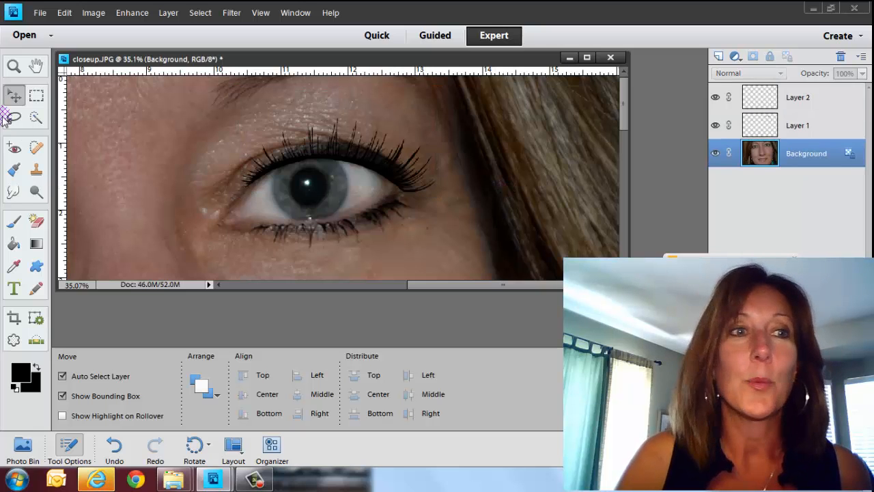
left_click(14, 65)
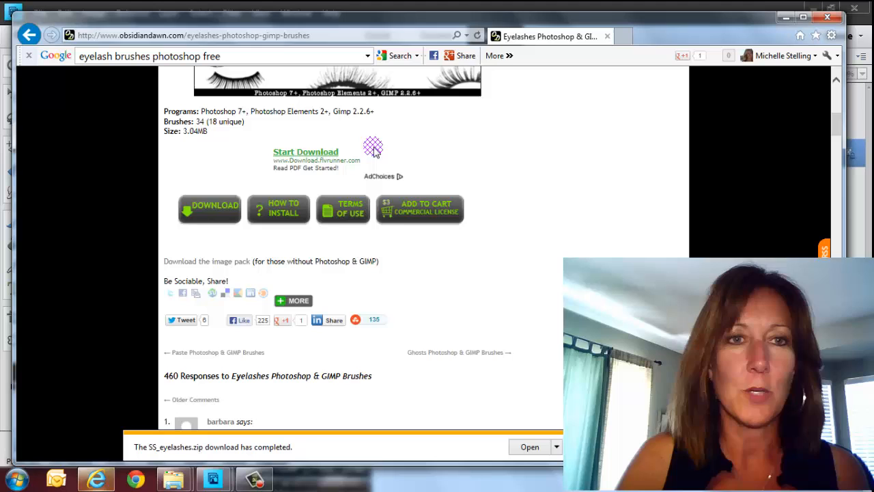
Go to the NAODS Nanacast membership login page
left_click(205, 36)
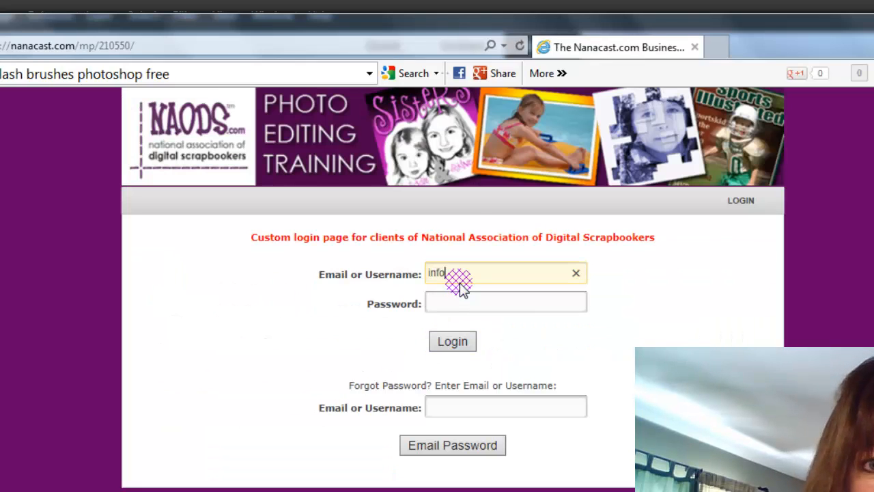
type("@naods.com")
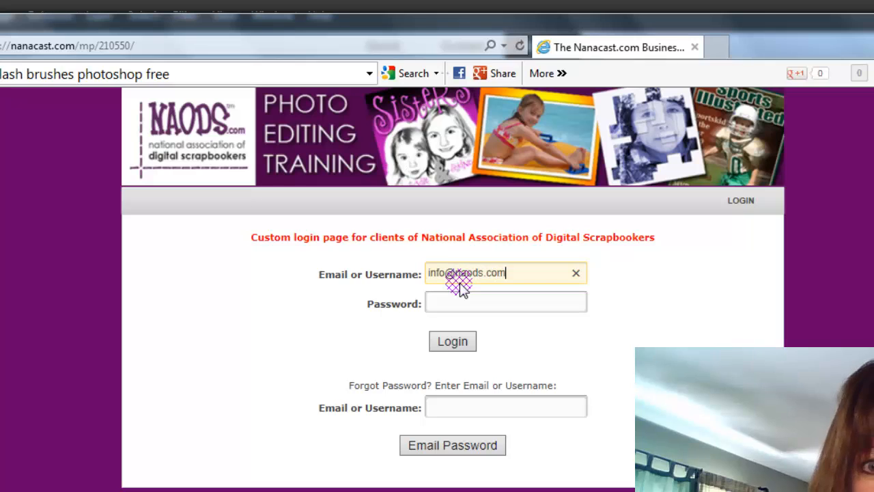
left_click(505, 303)
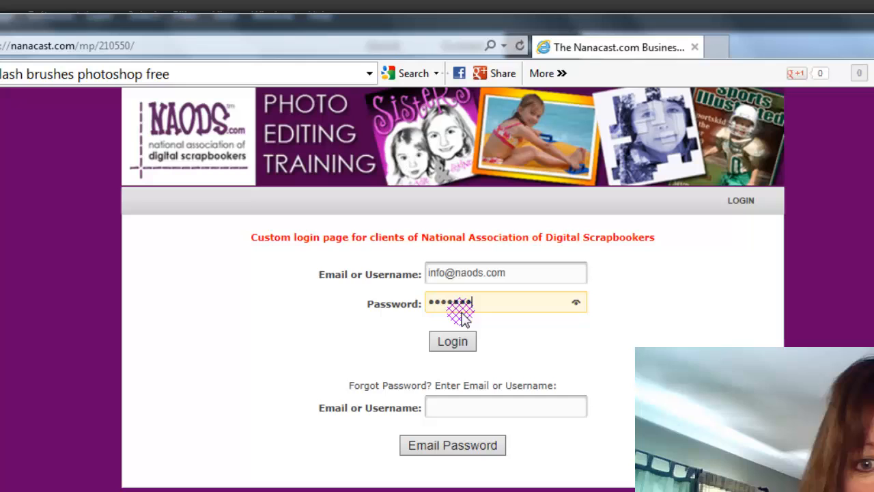
left_click(452, 341)
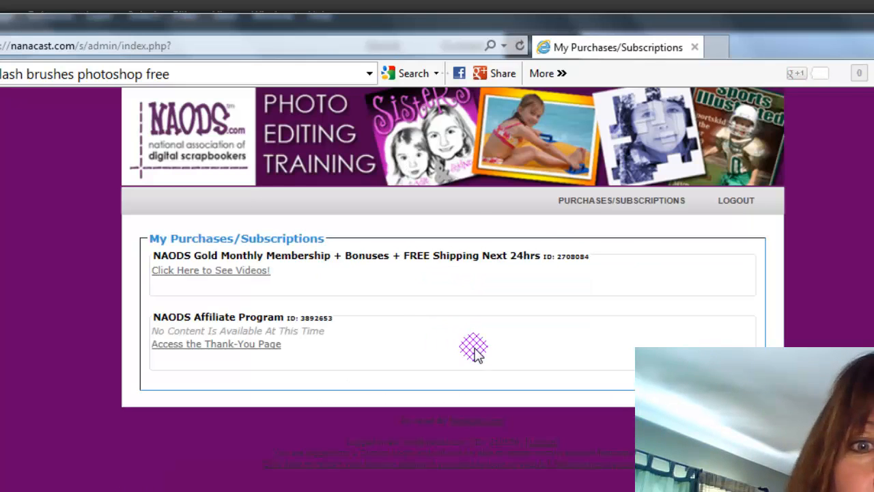
Open the Gold Membership training videos page and scroll to the Portrait Retouch tutorial
left_click(211, 270)
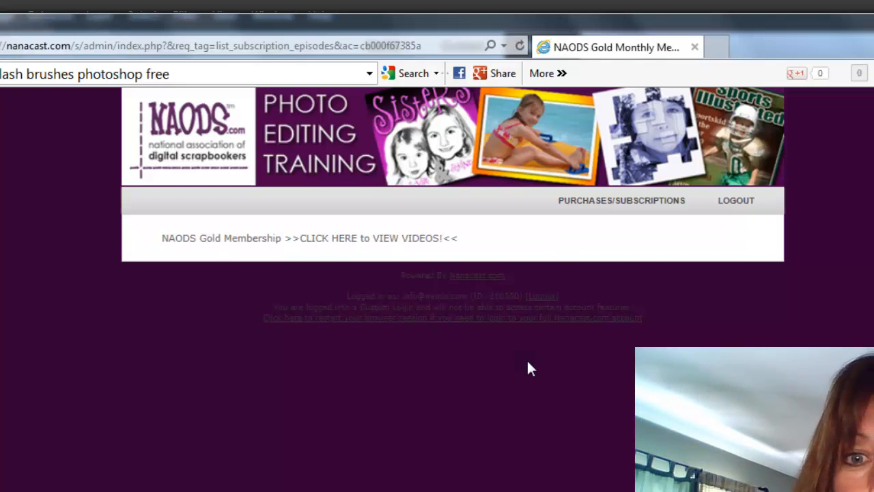
left_click(377, 238)
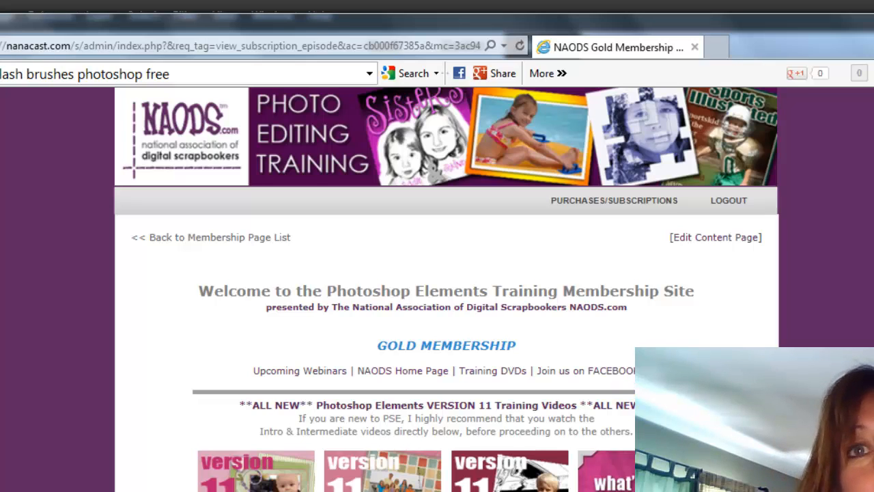
scroll("down", 3)
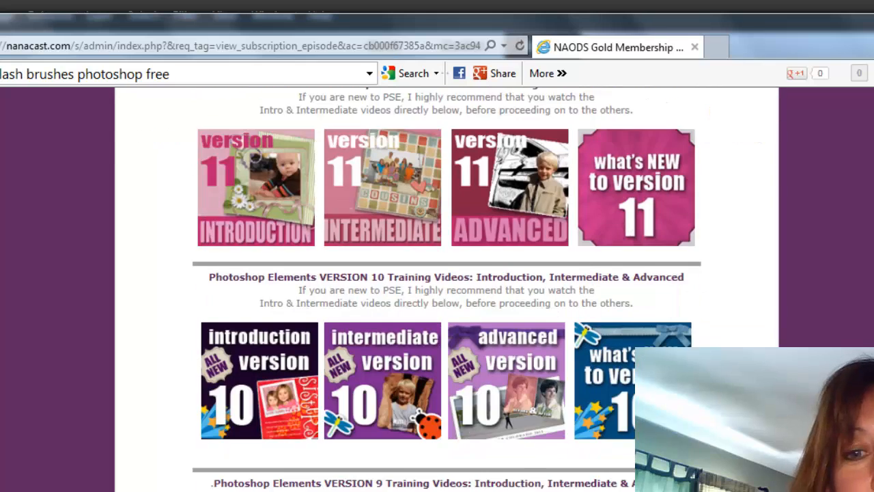
scroll("down", 3)
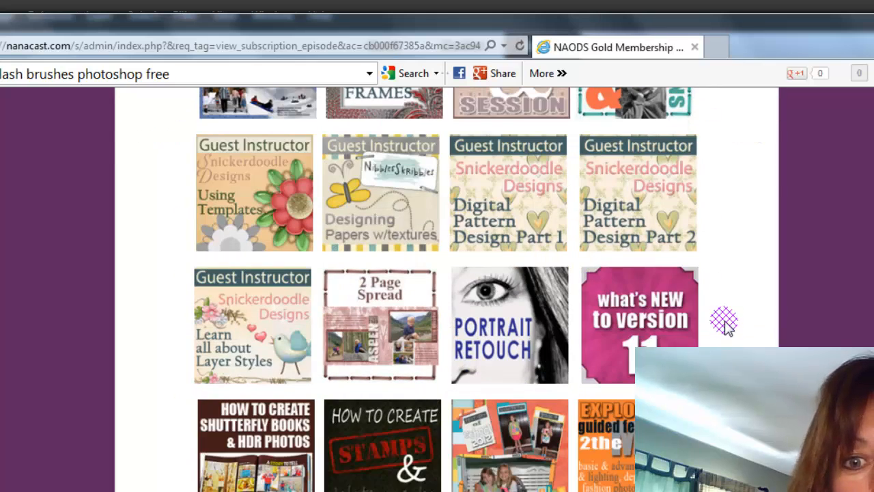
mouse_move(485, 362)
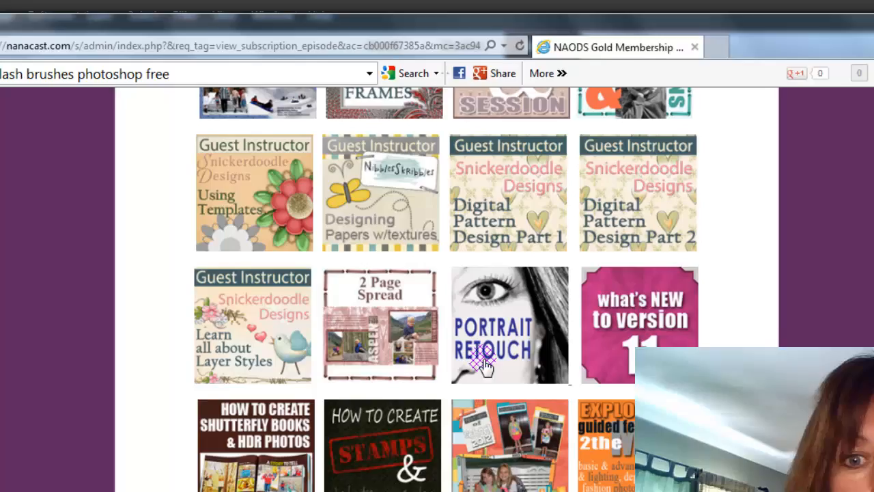